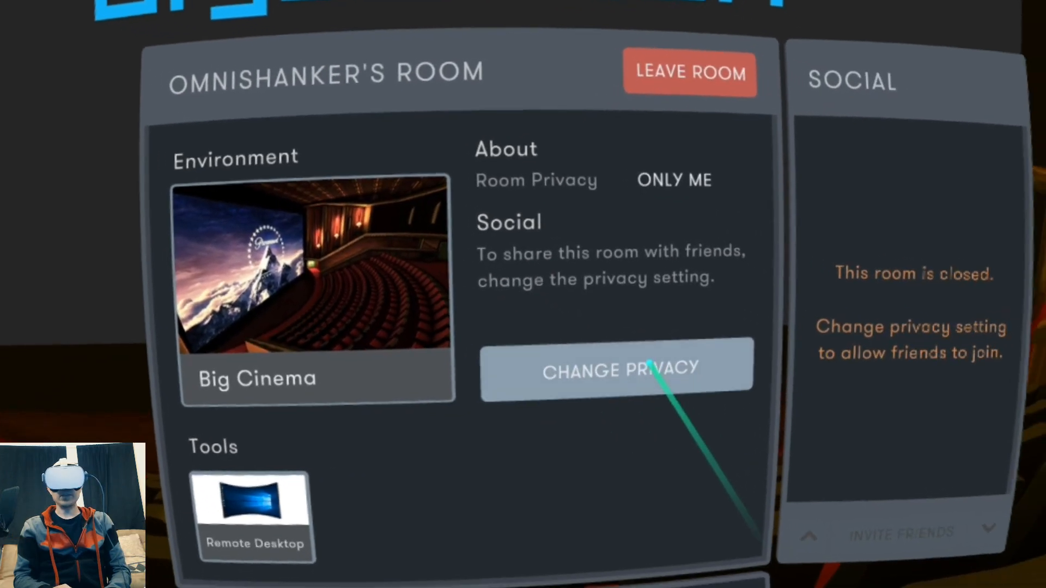
# - Save the room's privacy as Private, Invite Only with a 4-player limit
pyautogui.click(615, 368)
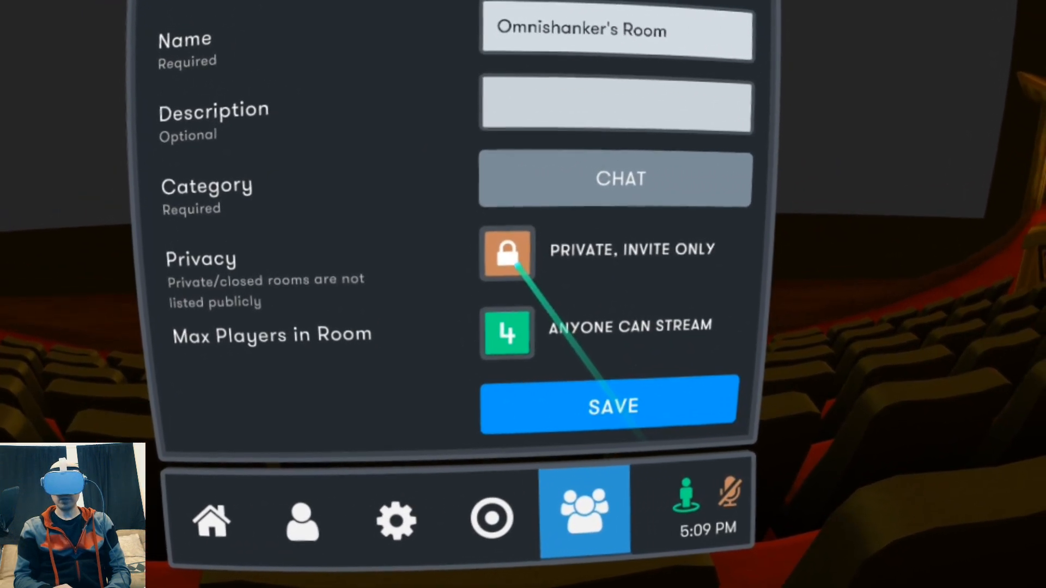
pyautogui.click(506, 253)
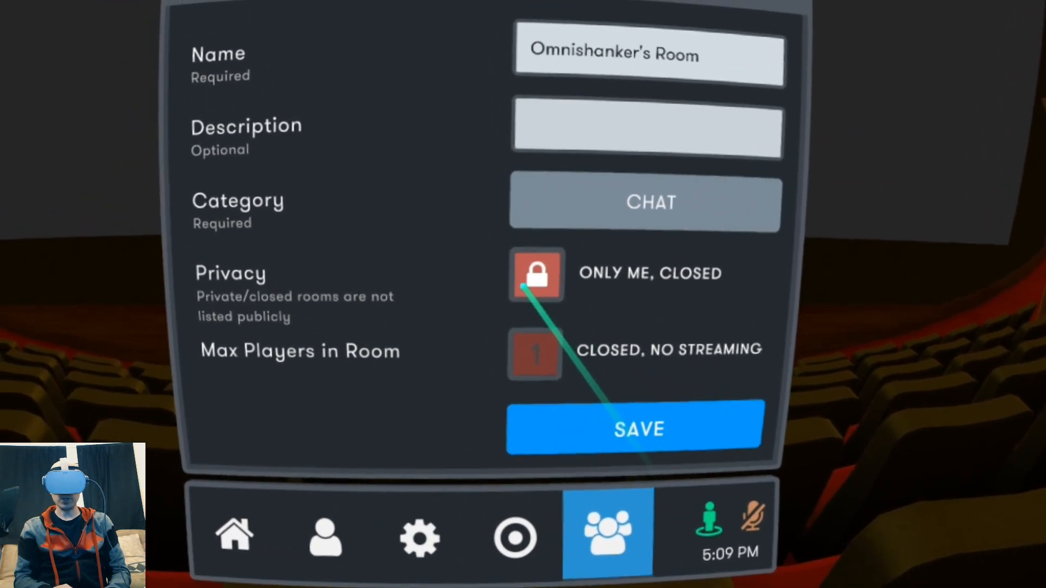
pyautogui.click(535, 274)
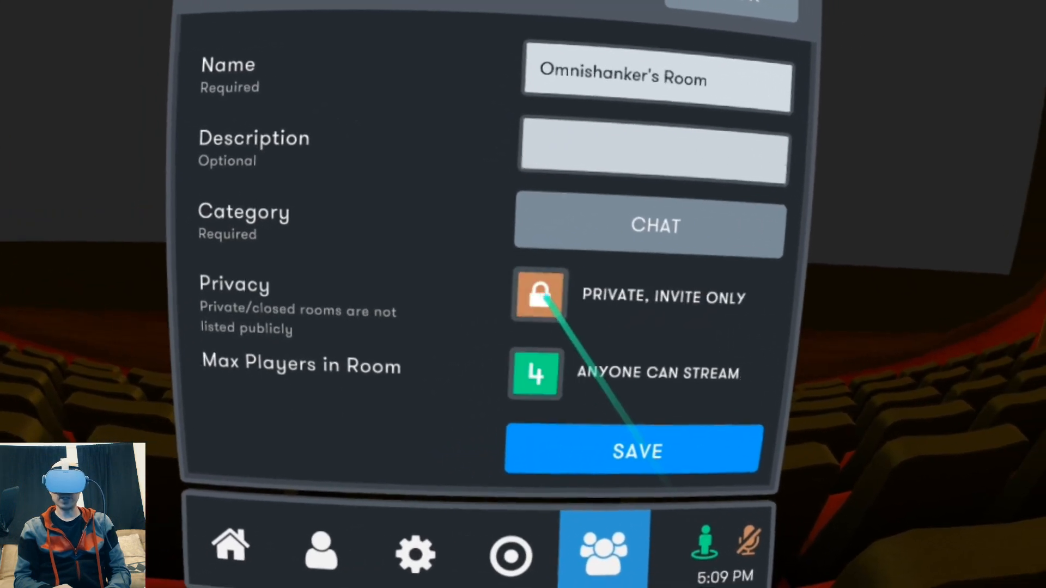
pyautogui.click(633, 450)
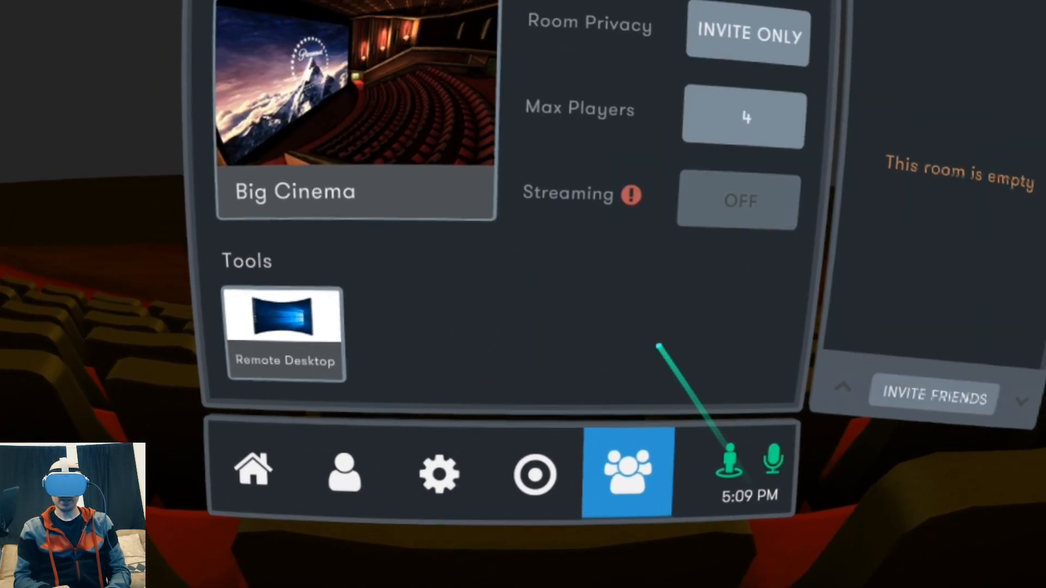
pyautogui.click(283, 329)
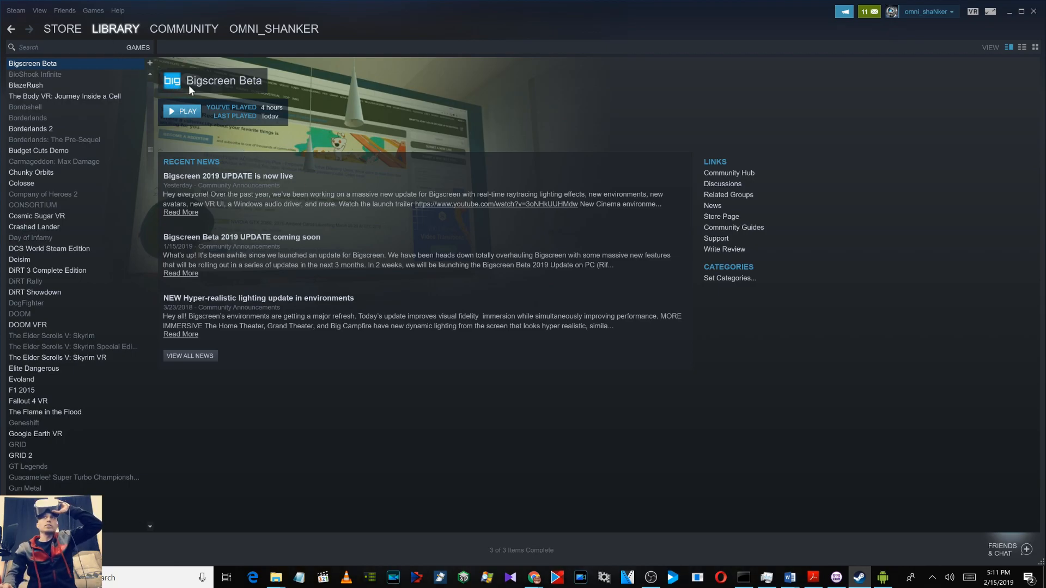
pyautogui.moveTo(67, 77)
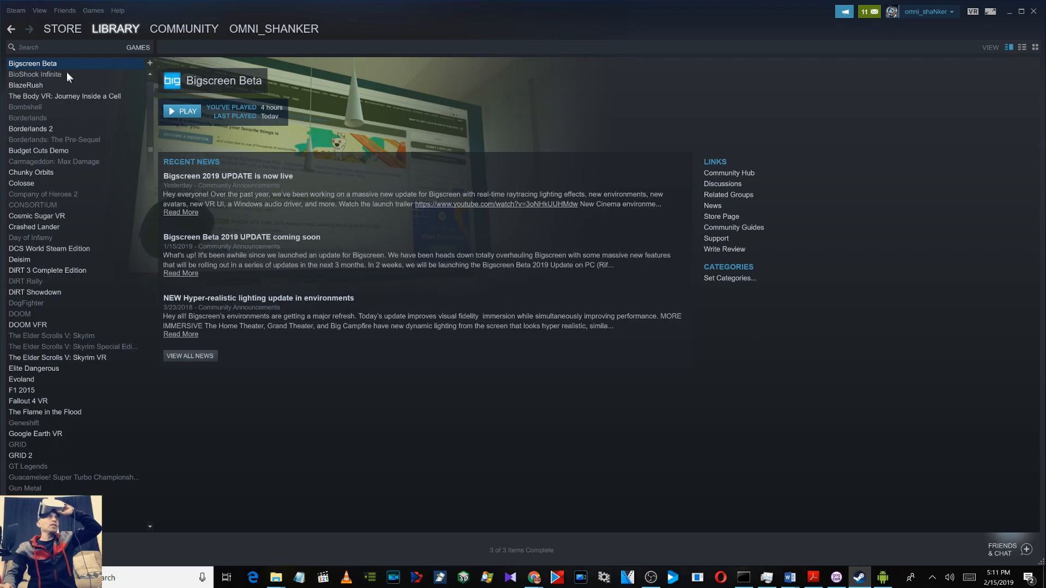
# - Start Bigscreen Beta using the 'Play Remote Desktop streaming client' launch option
pyautogui.click(181, 111)
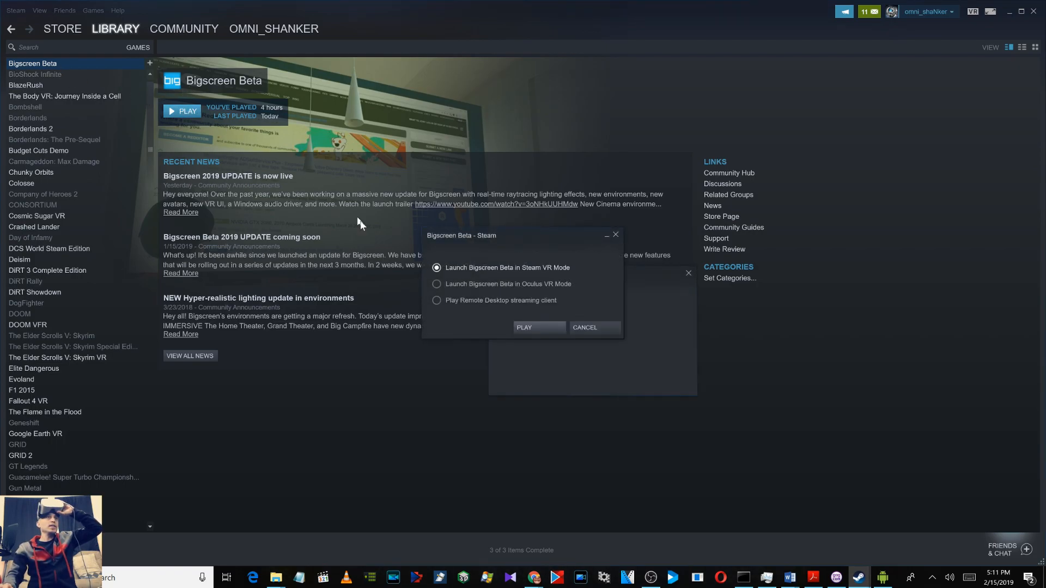
pyautogui.click(436, 300)
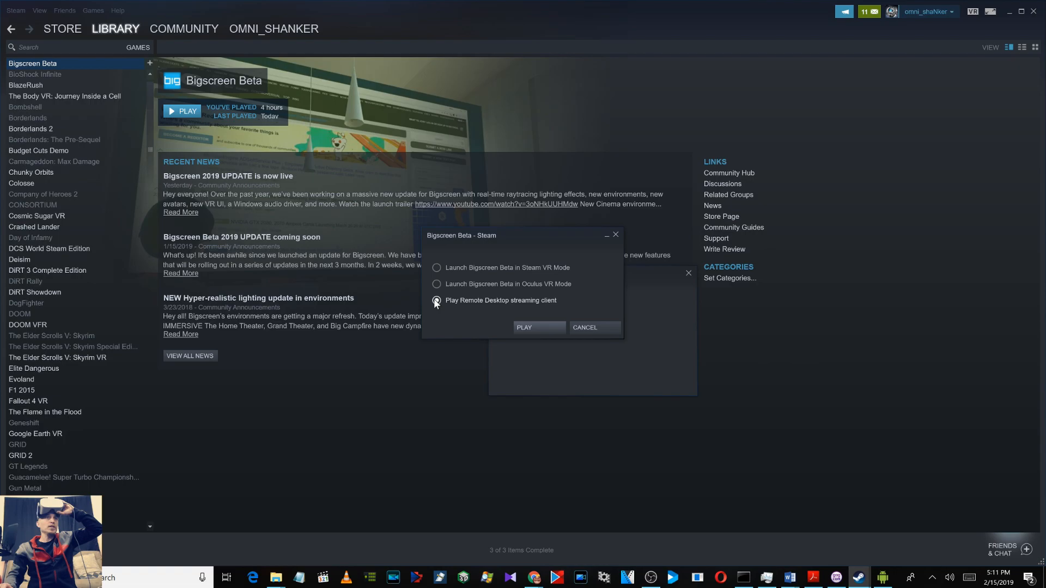
pyautogui.click(524, 327)
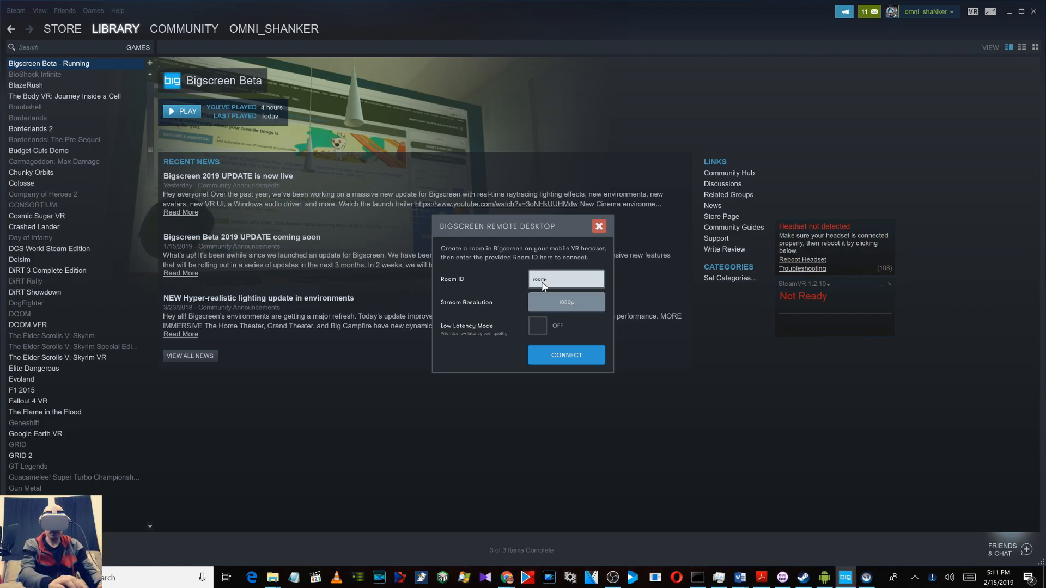
# - Connect the PC to the room using room ID room-wx87hm66
pyautogui.write('wx87hm66')
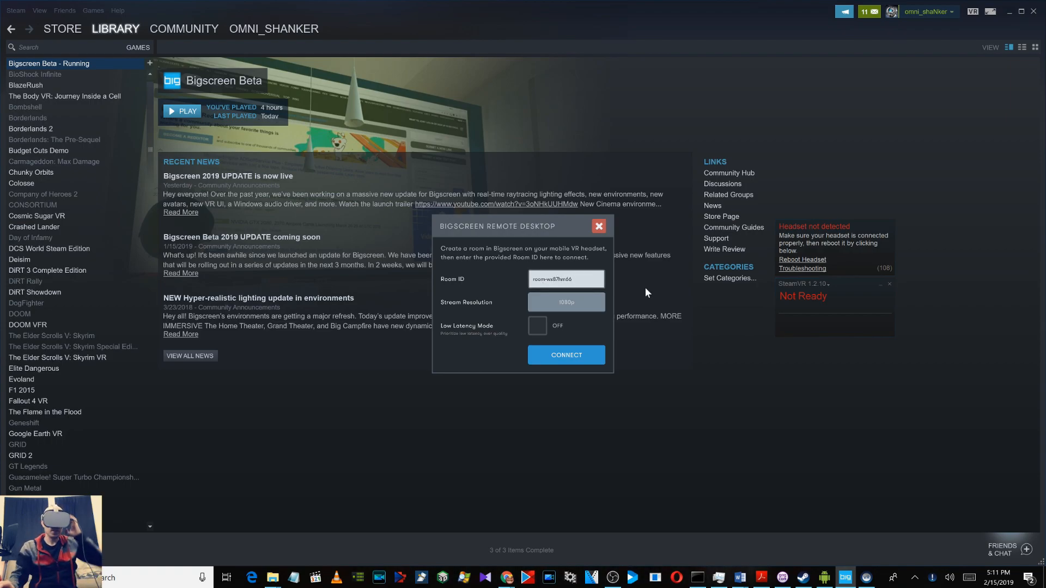
pyautogui.moveTo(565, 354)
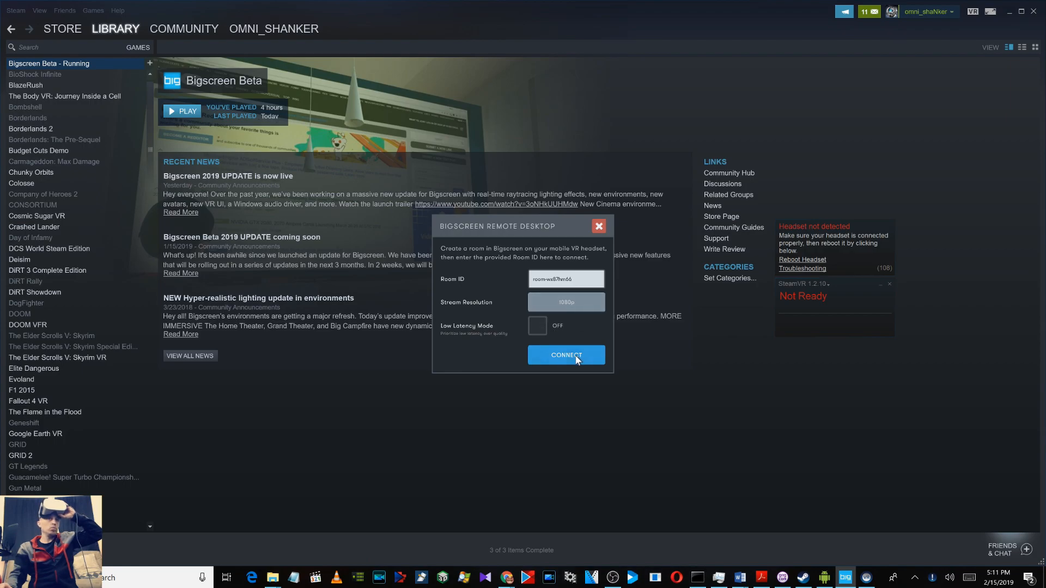
pyautogui.click(565, 354)
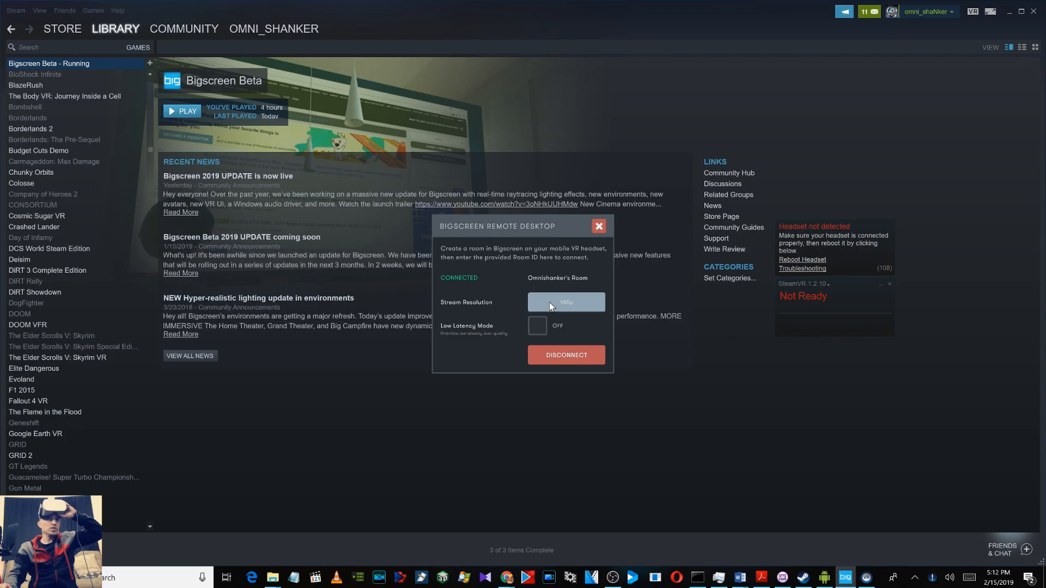
pyautogui.moveTo(529, 330)
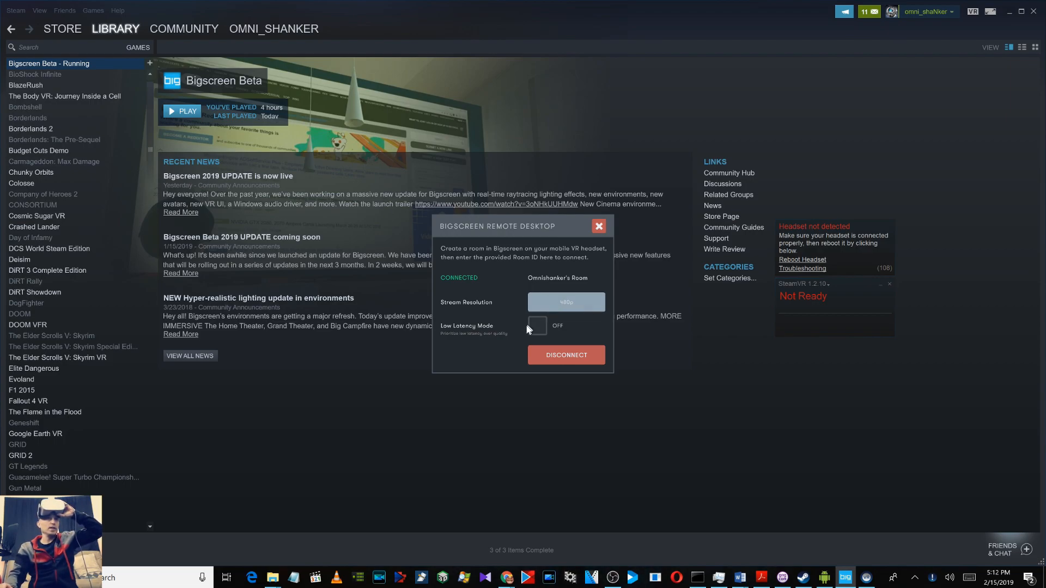
pyautogui.click(537, 326)
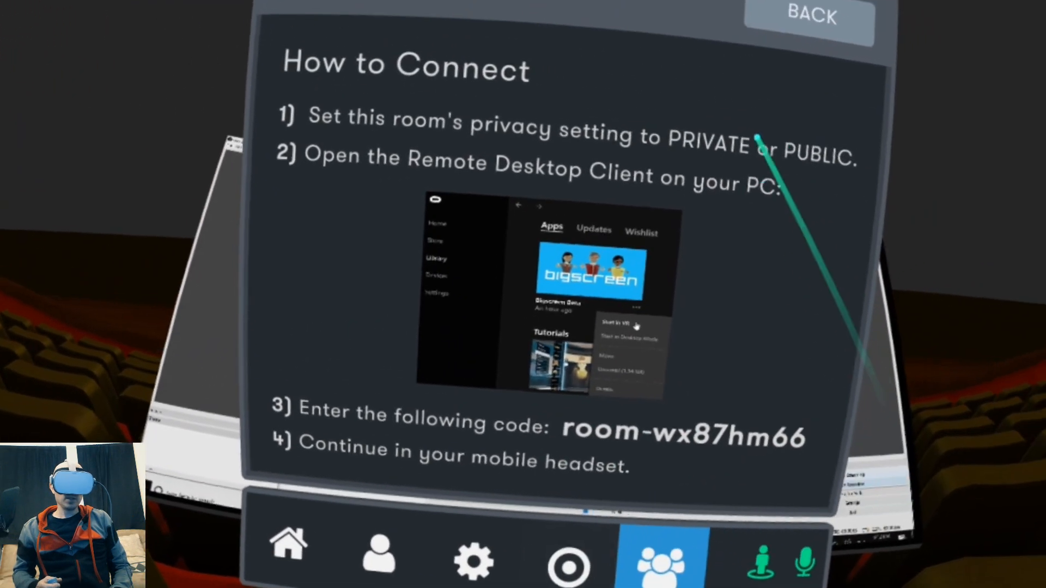
# - Leave the How to Connect panel and return to Omnishanker's Room overview
pyautogui.click(809, 16)
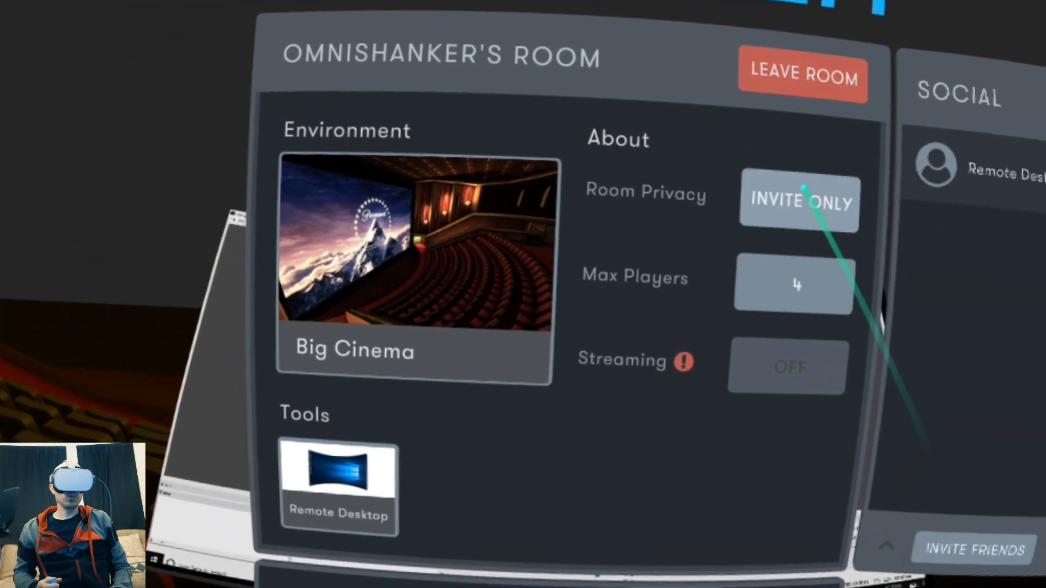